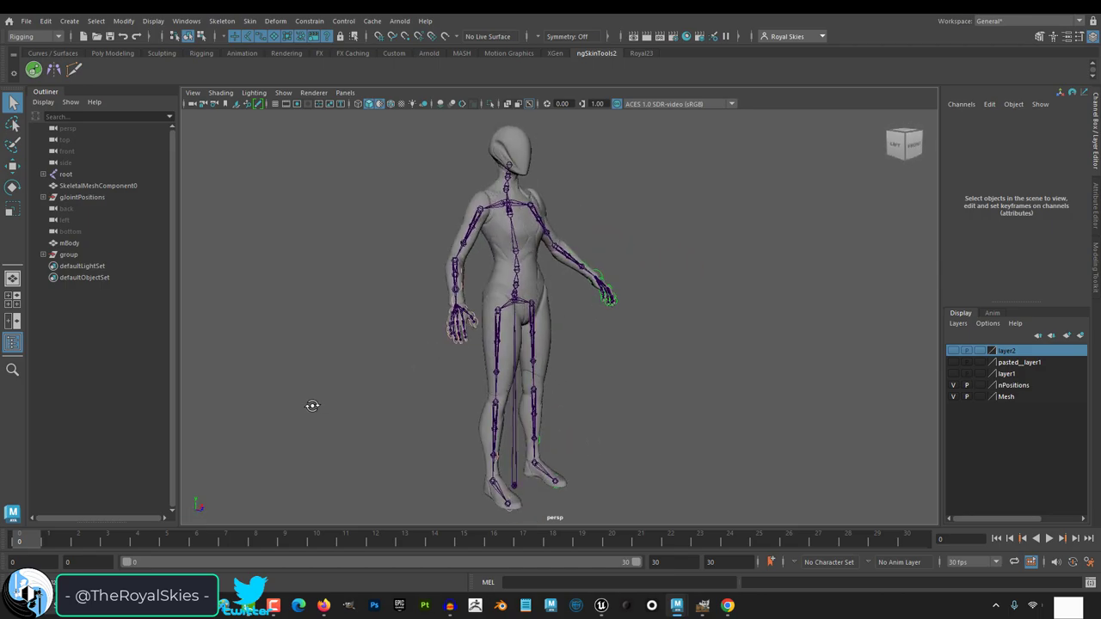
# Hide the grey mannequin layer and show the female character mesh around the skeleton.
pyautogui.moveTo(313, 407); pyautogui.dragTo(551, 359)
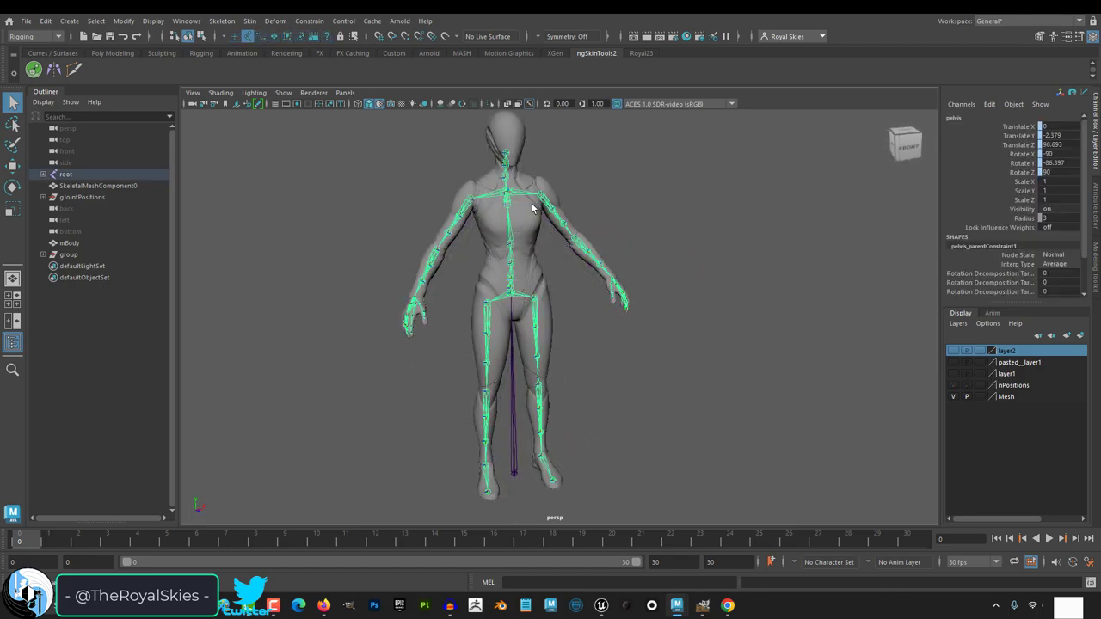
pyautogui.click(585, 245)
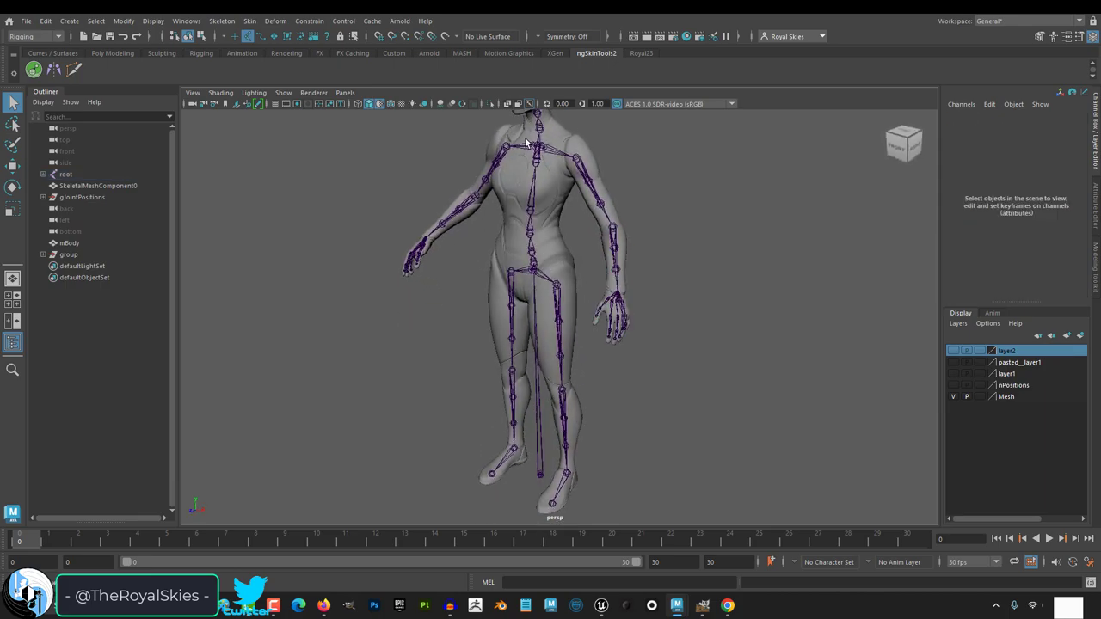
pyautogui.click(727, 606)
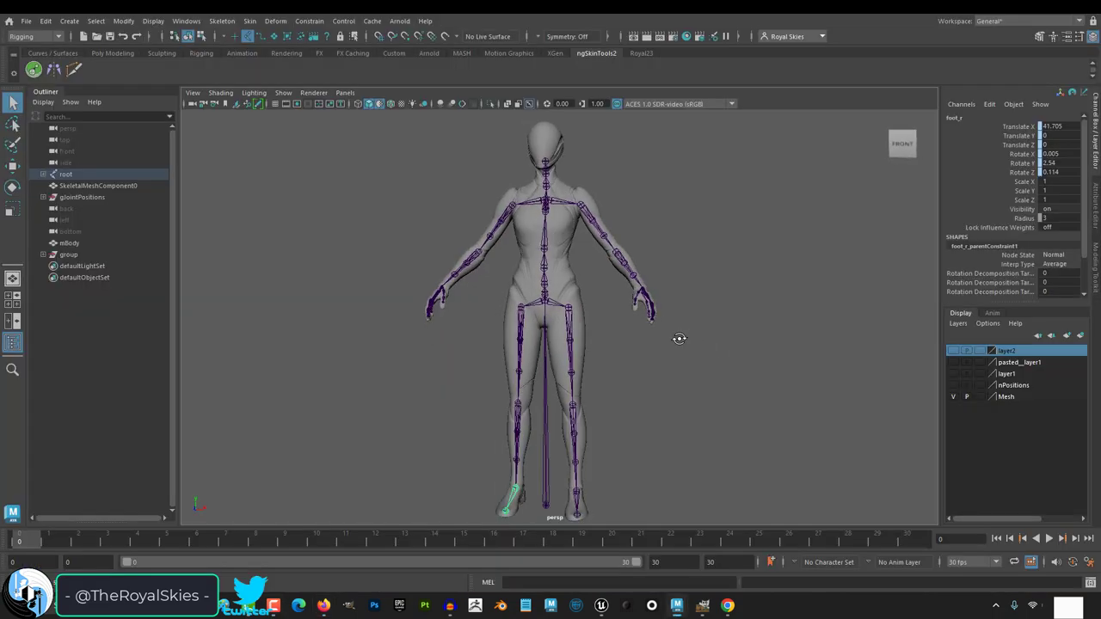
pyautogui.click(955, 396)
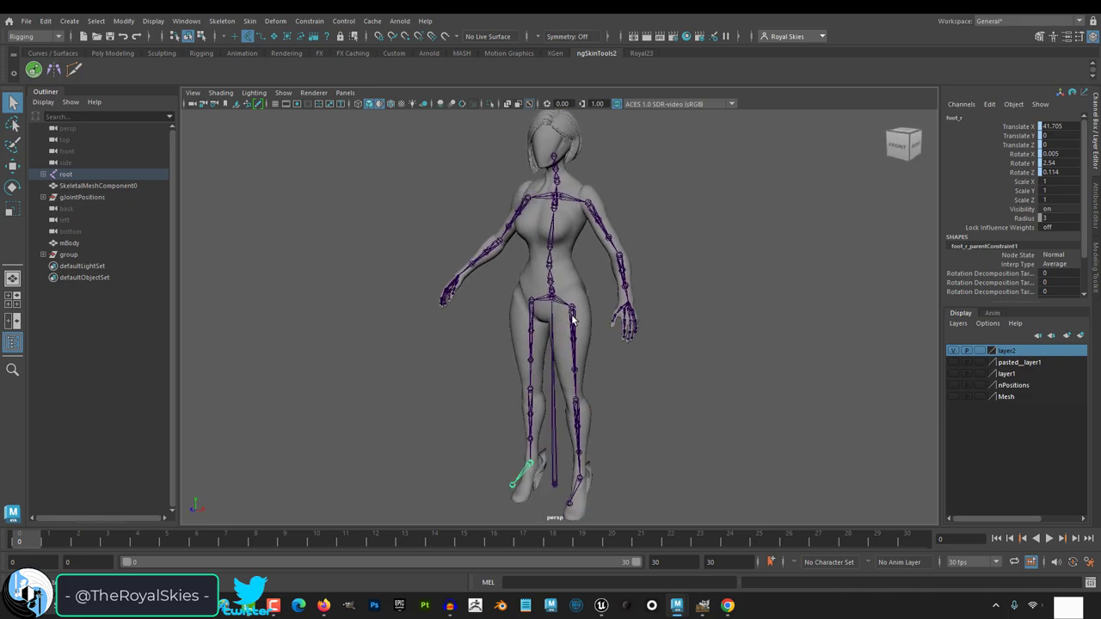
pyautogui.click(222, 21)
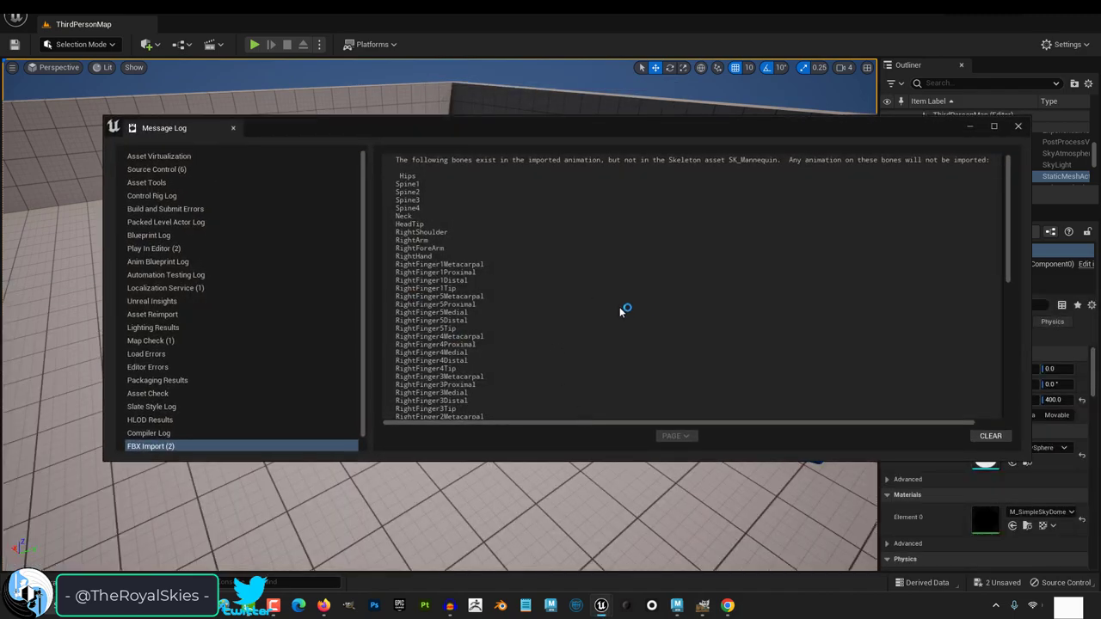
# Review the FBX import log's missing spine and finger bones and transform warning.
pyautogui.scroll(-3)
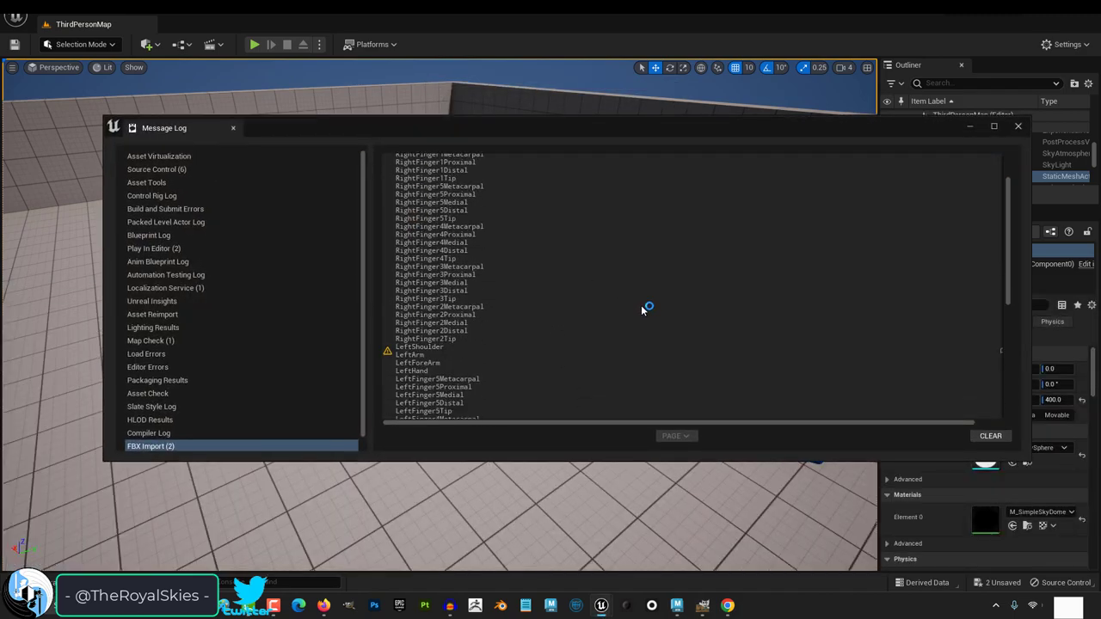
pyautogui.scroll(-3)
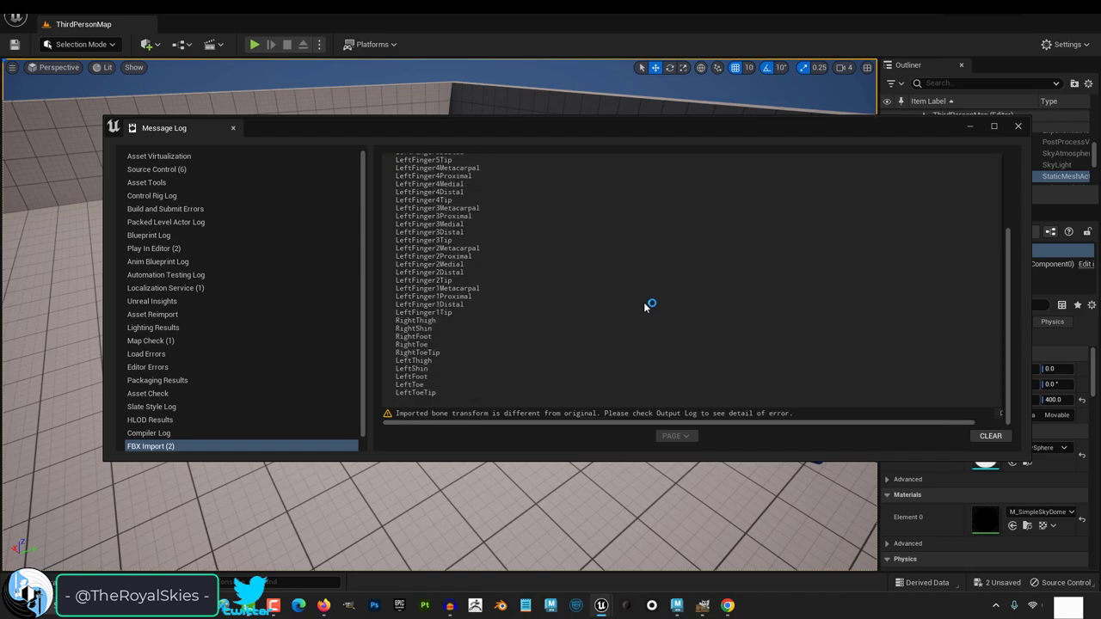
pyautogui.moveTo(991, 144)
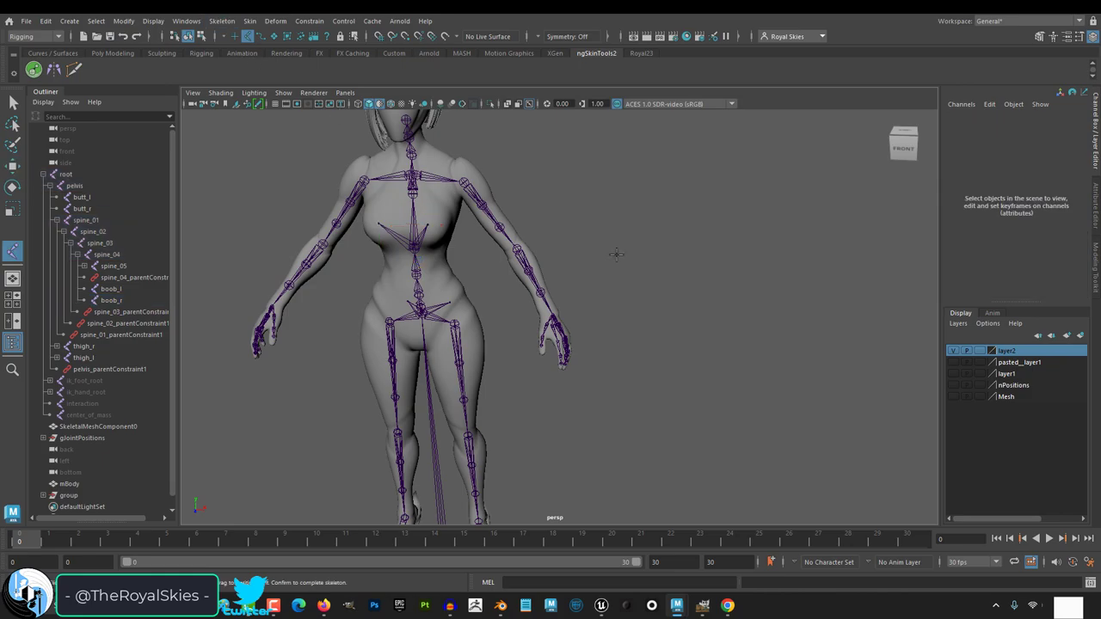
pyautogui.click(754, 278)
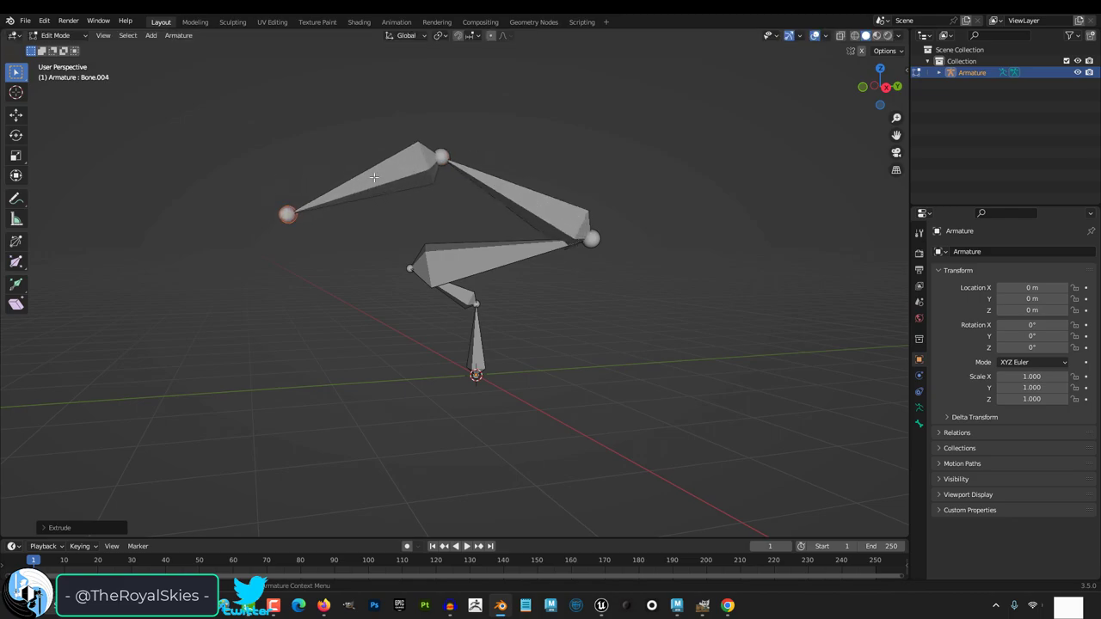
pyautogui.click(375, 186)
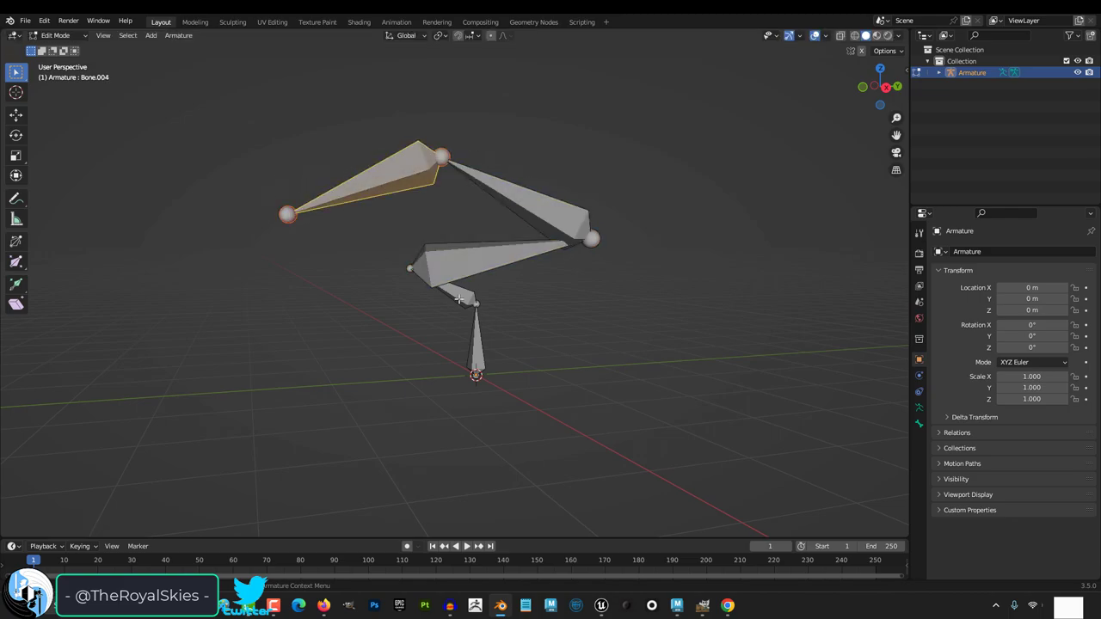
pyautogui.click(517, 204)
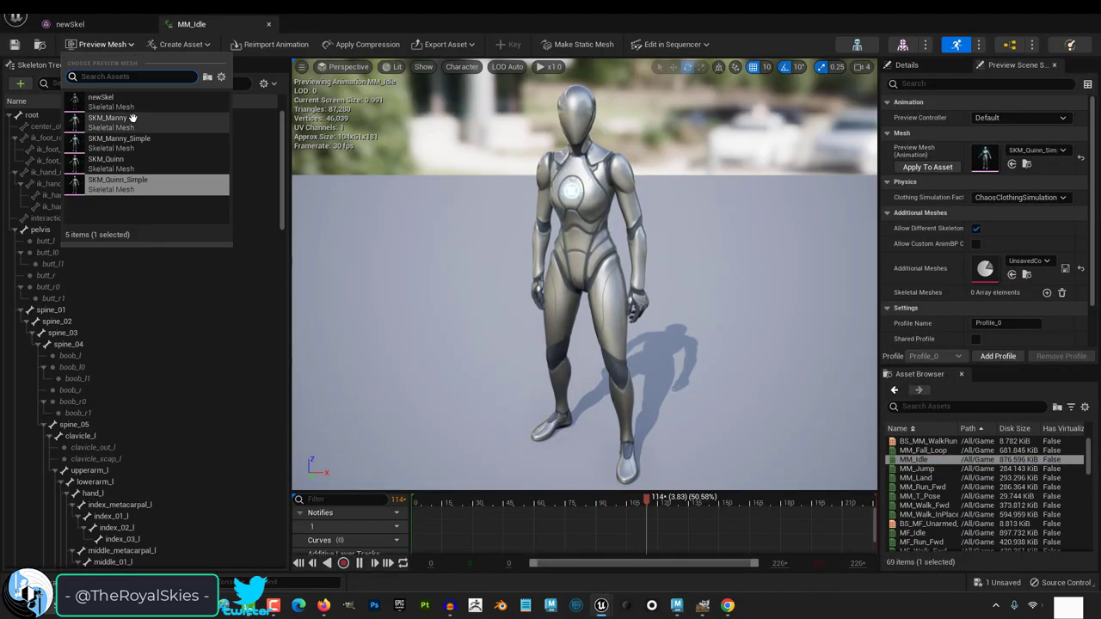
# Preview the idle animation on the SKM_Manny mesh.
pyautogui.click(106, 120)
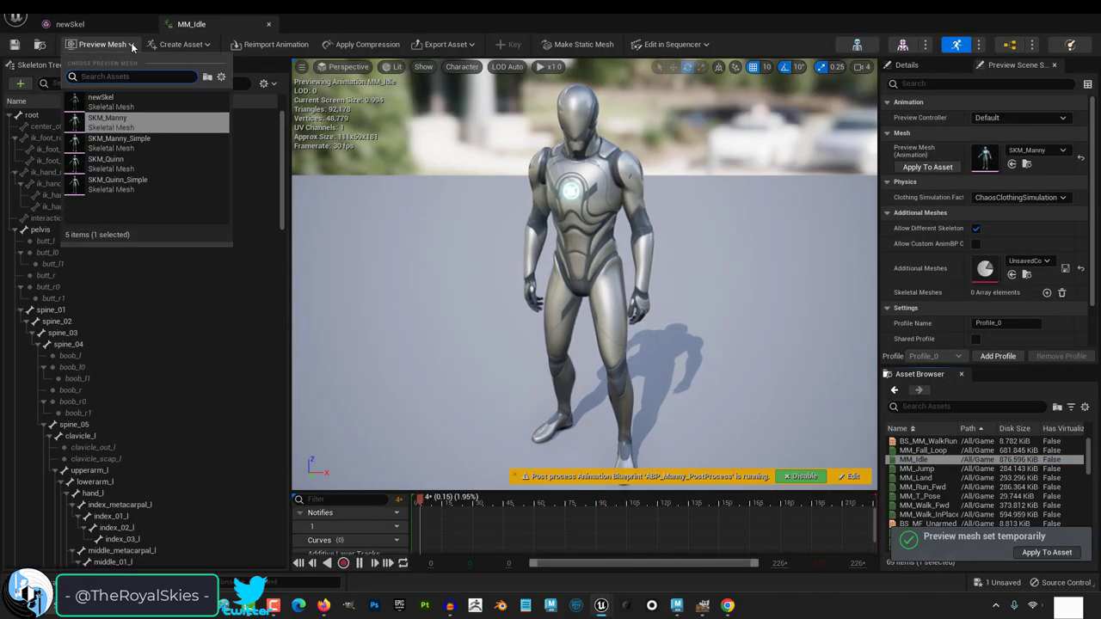
pyautogui.click(100, 100)
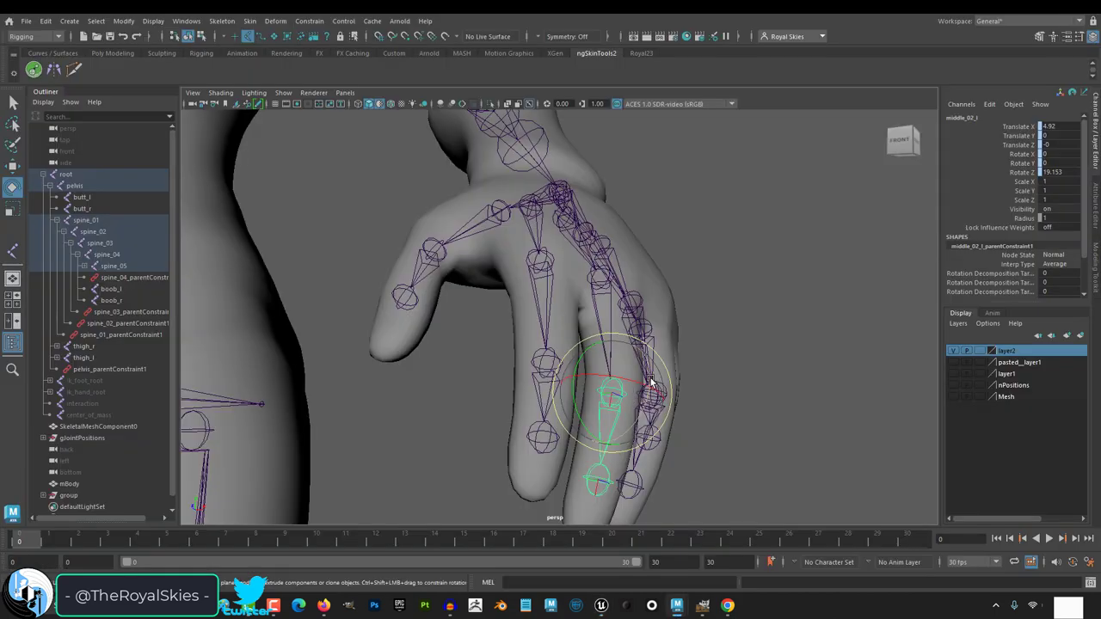
# Rotate a finger joint so it follows the character's finger.
pyautogui.moveTo(650, 382); pyautogui.dragTo(657, 434)
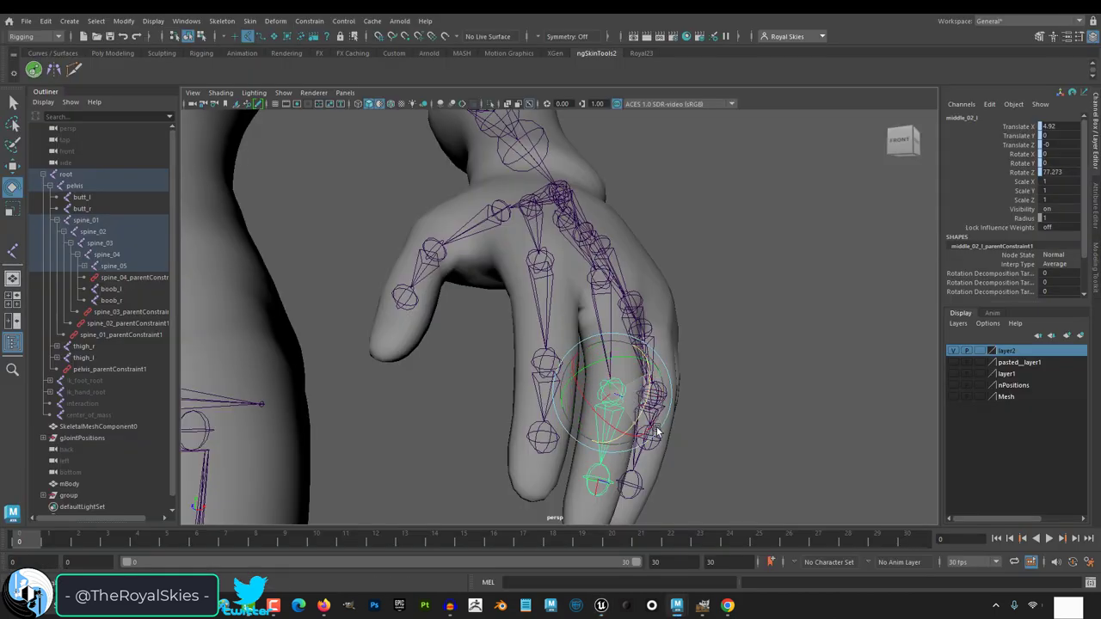
pyautogui.moveTo(657, 433); pyautogui.dragTo(602, 353)
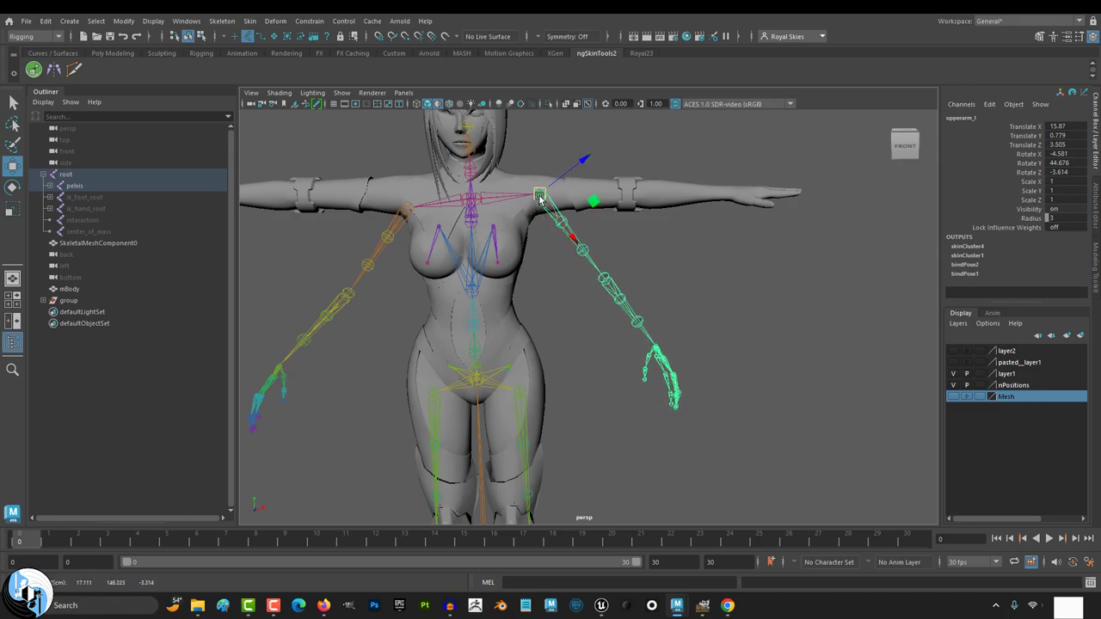
# Translate the right upper arm twist and hand joints, leaving fingers floating off the hand.
pyautogui.click(583, 210)
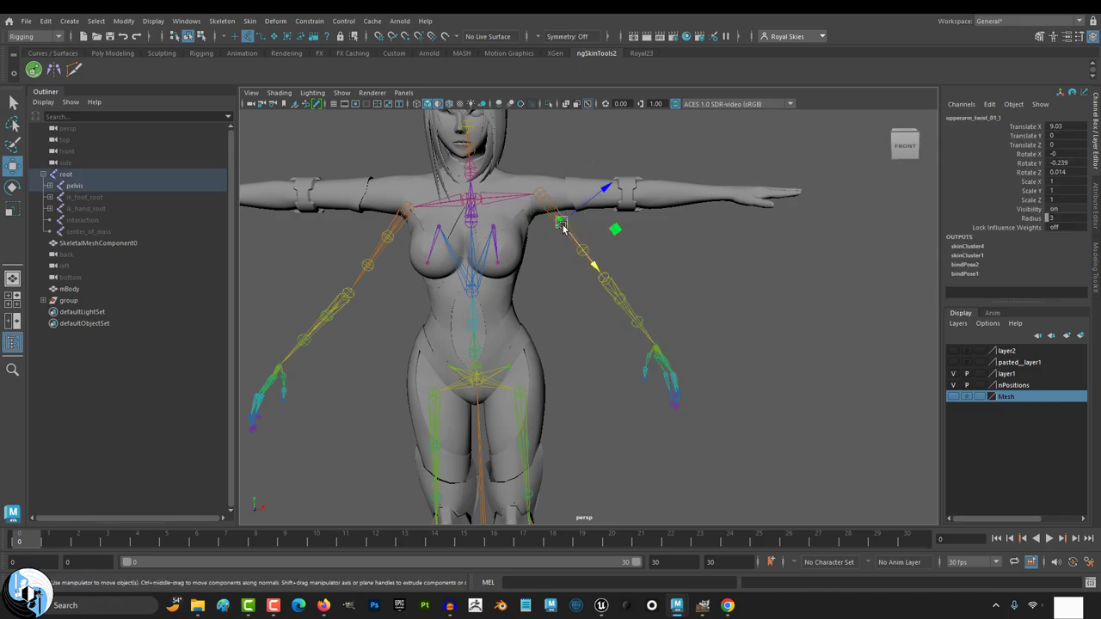
pyautogui.moveTo(561, 221); pyautogui.dragTo(575, 192)
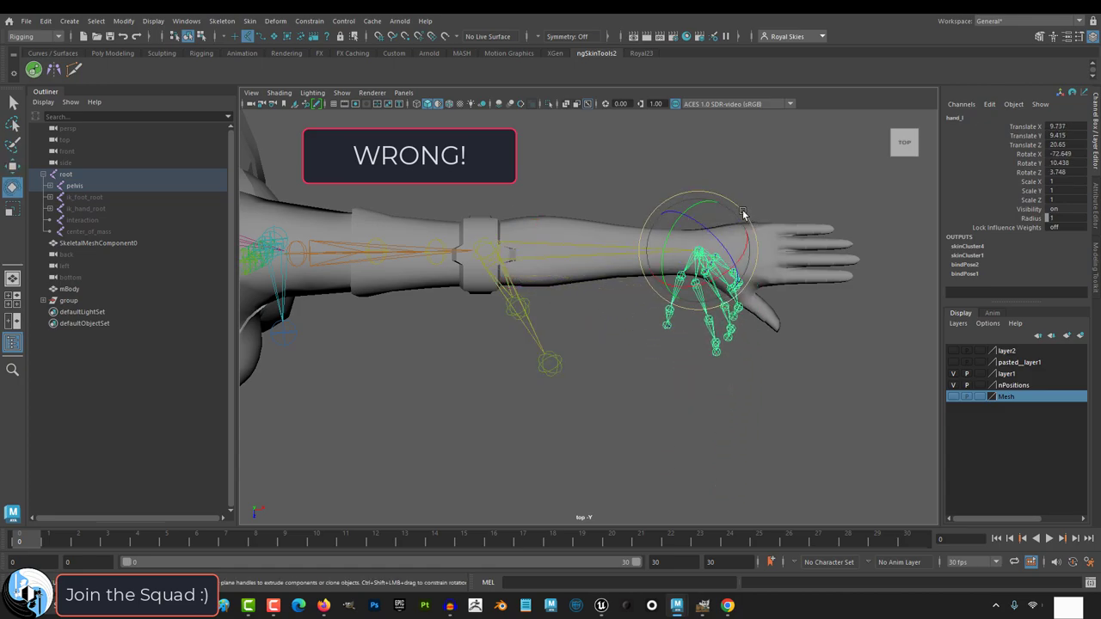
pyautogui.moveTo(744, 213); pyautogui.dragTo(680, 177)
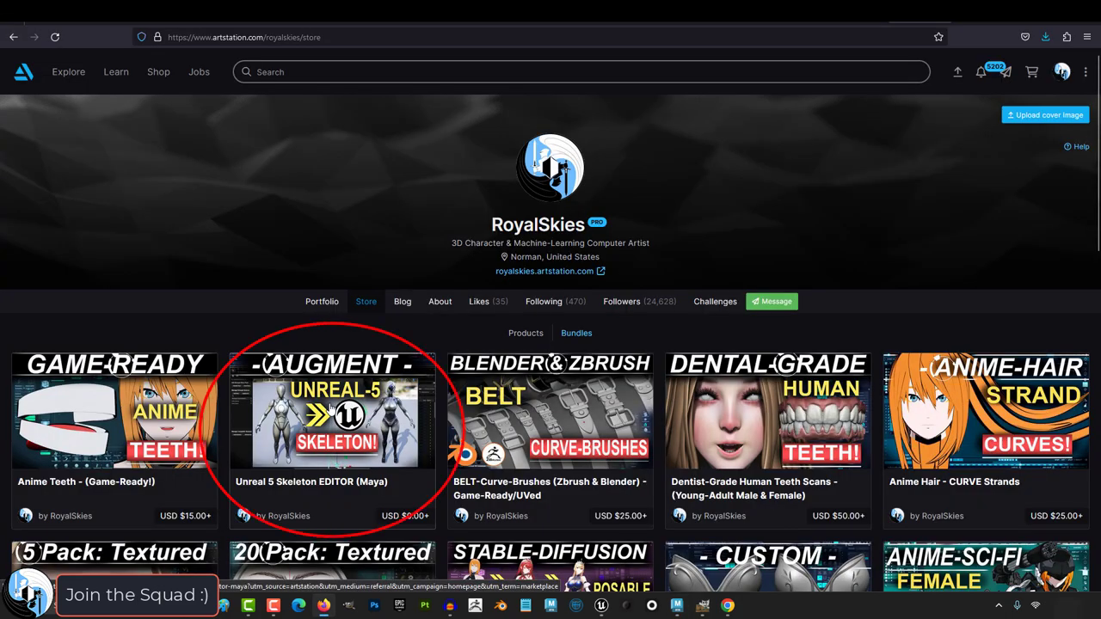
# View the Unreal 5 Skeleton EDITOR (Maya) product on the ArtStation store.
pyautogui.click(334, 418)
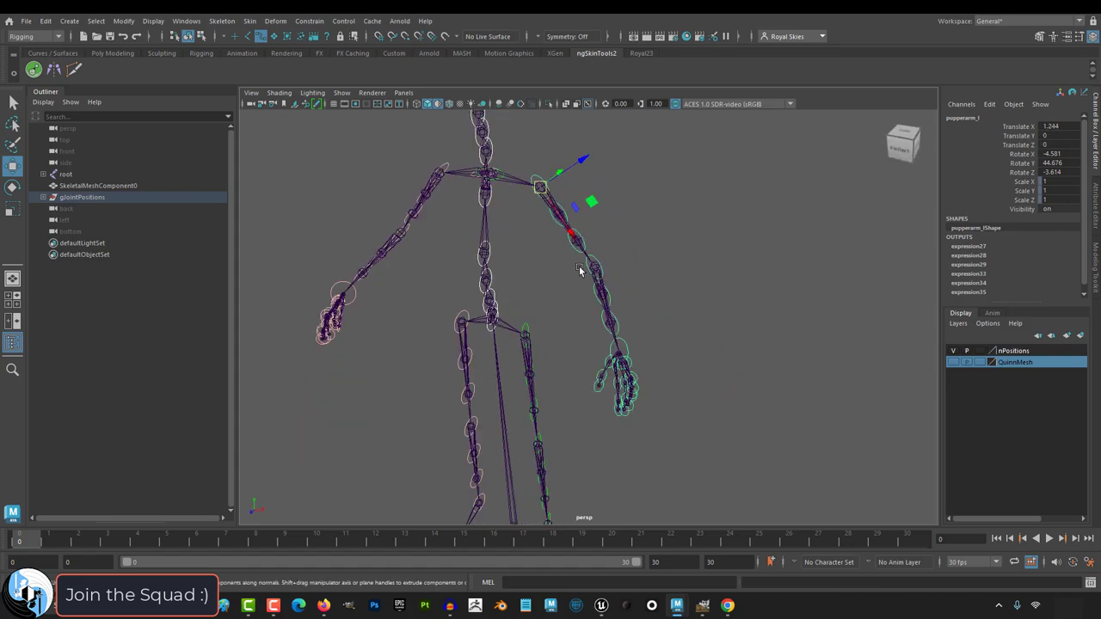
# Select an arm joint on the standalone skeleton with its ghost position outlines.
pyautogui.click(596, 266)
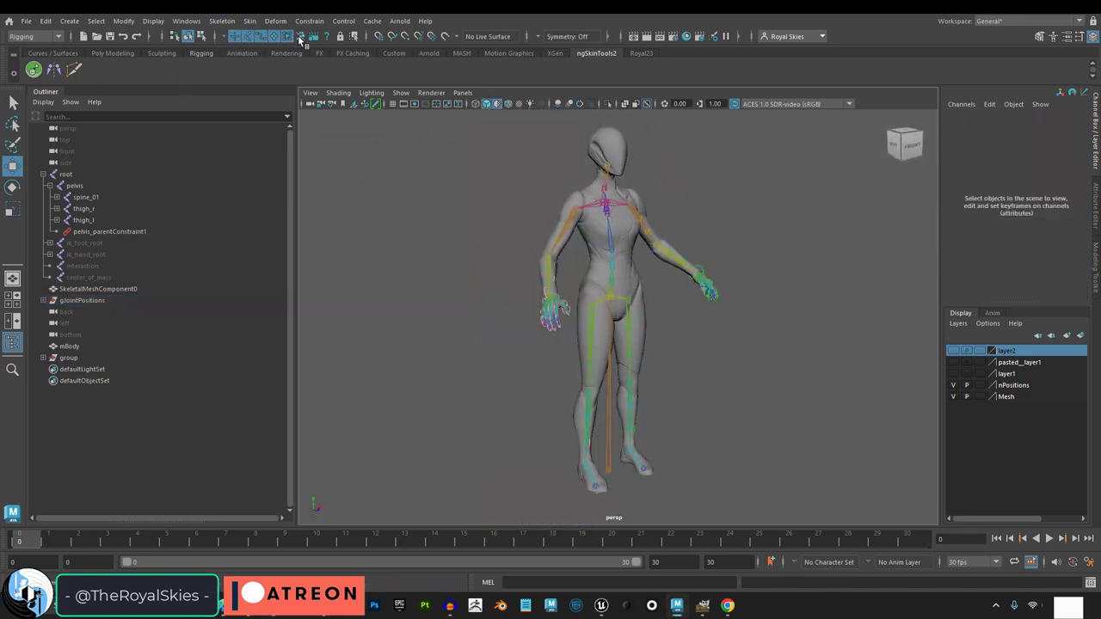
# Show the female mesh in wireframe and rotate the shoulder joint to align the arm.
pyautogui.click(262, 36)
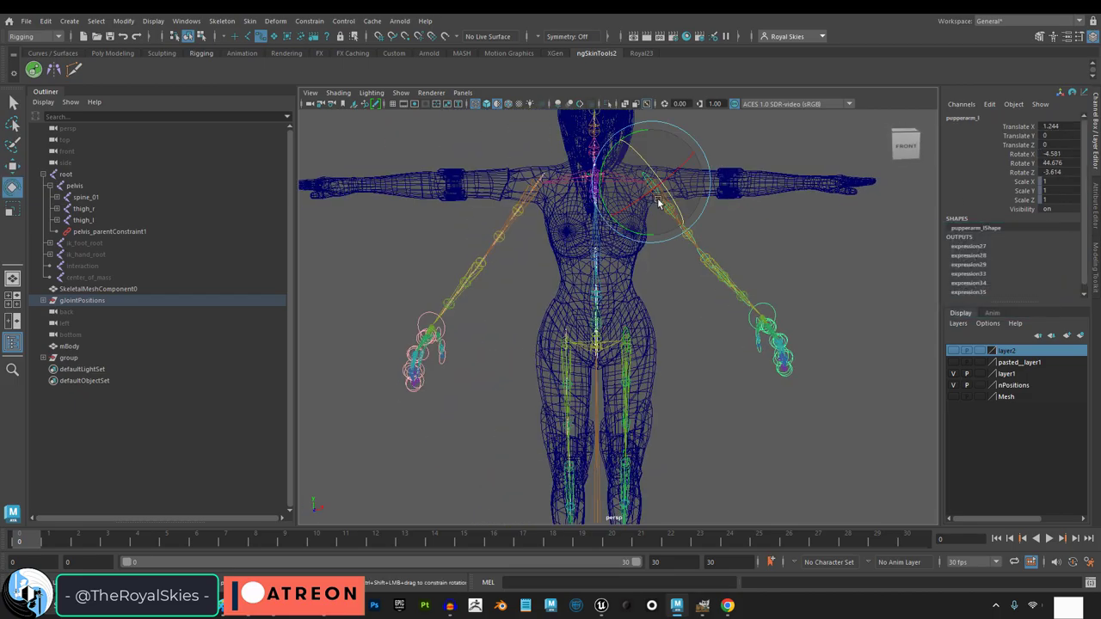
pyautogui.moveTo(654, 206); pyautogui.dragTo(585, 258)
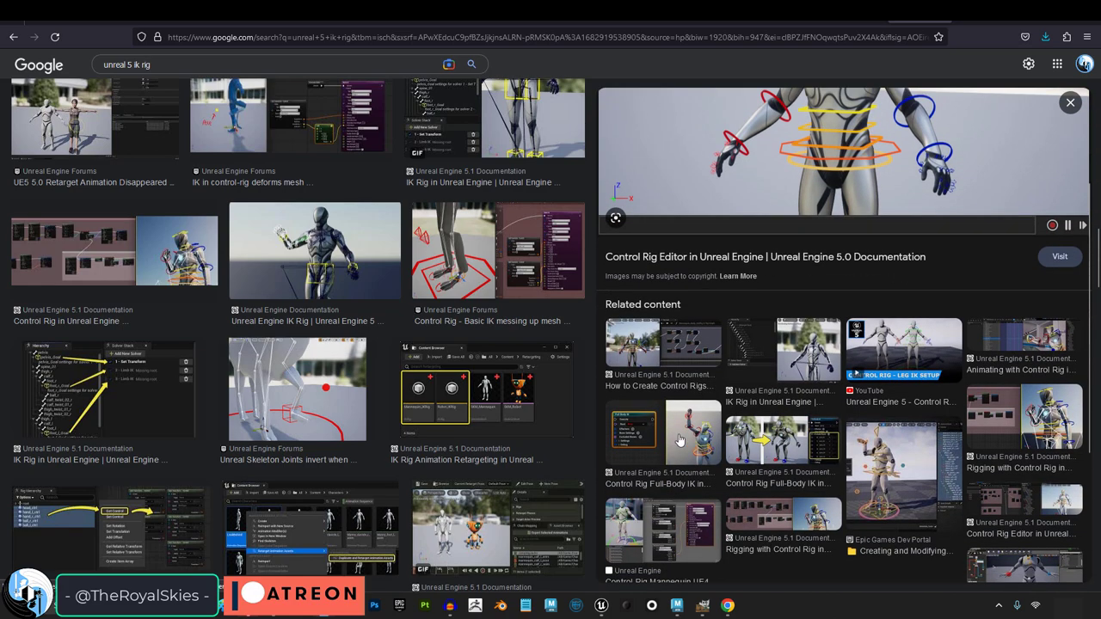
# View the Control Rig Editor result among 'unreal 5 ik rig' image results.
pyautogui.click(692, 432)
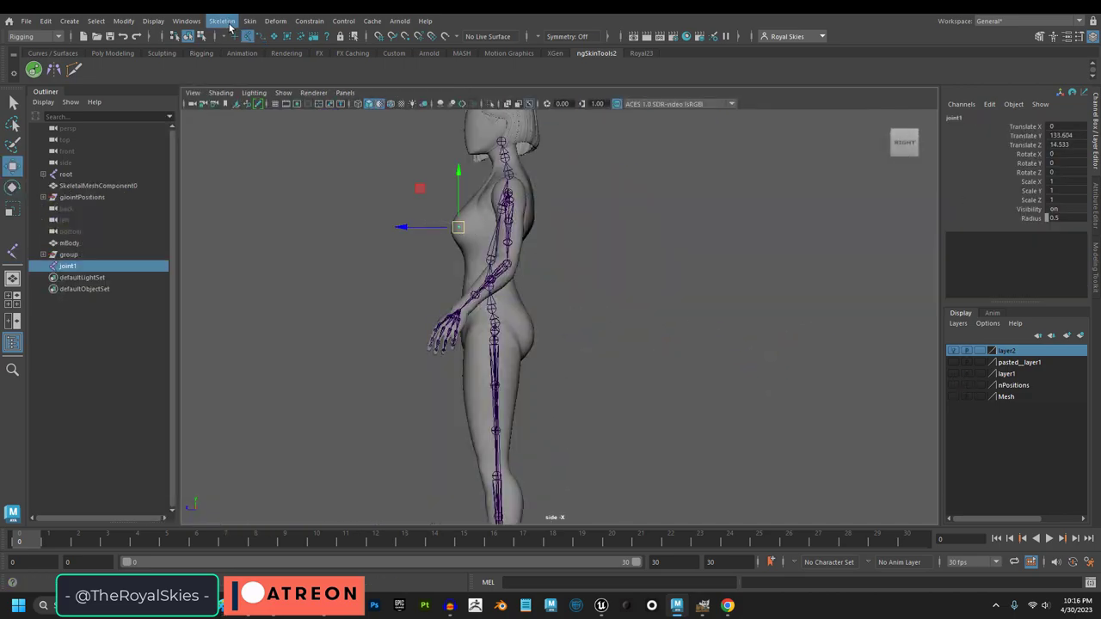
# Create an extra joint, joint1, beside the character's neck.
pyautogui.click(490, 296)
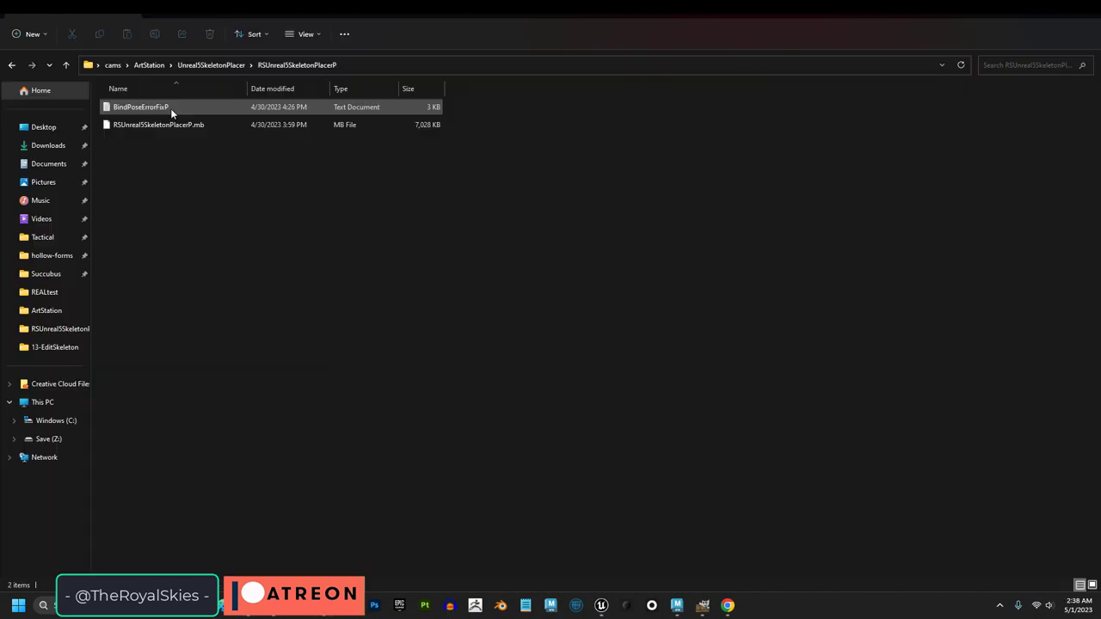
# View BindPoseErrorFix.txt in Notepad and select the dagPose command flags.
pyautogui.doubleClick(141, 107)
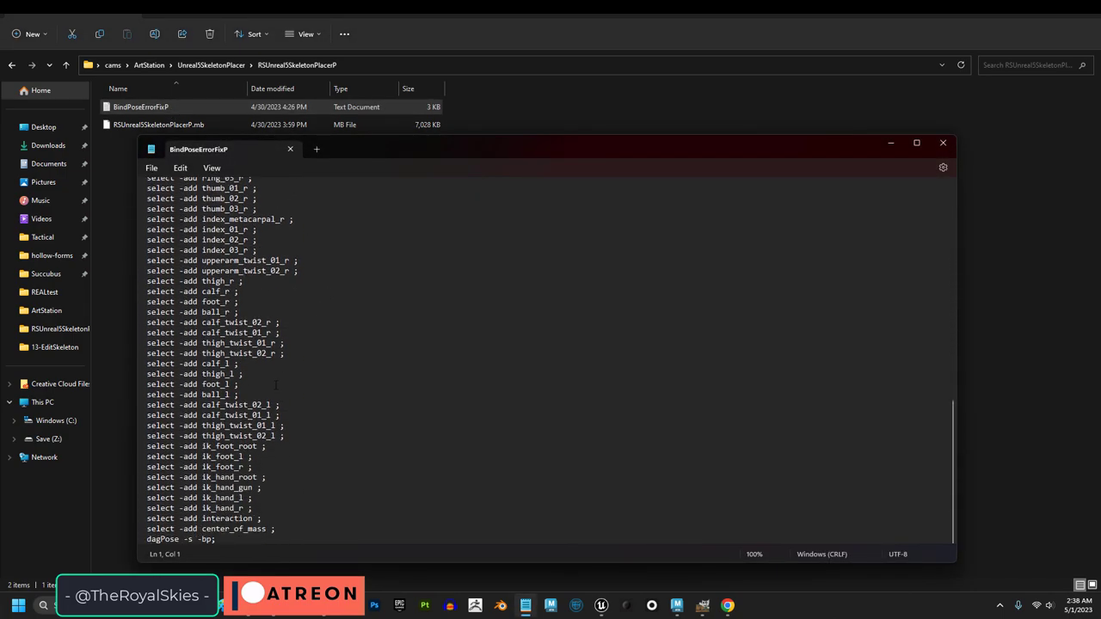
pyautogui.doubleClick(189, 541)
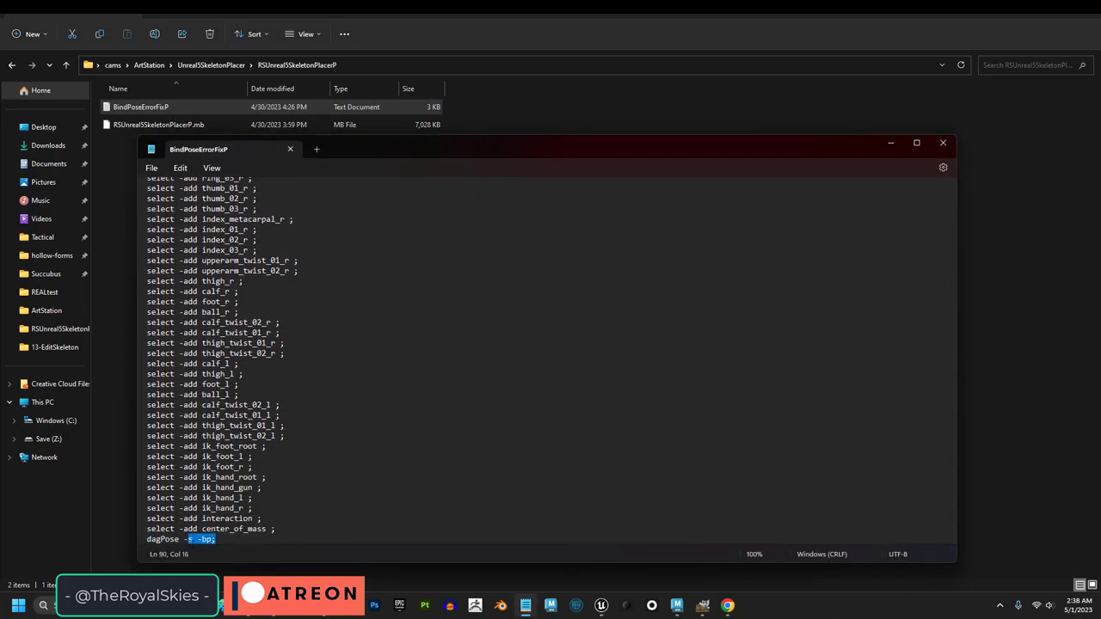